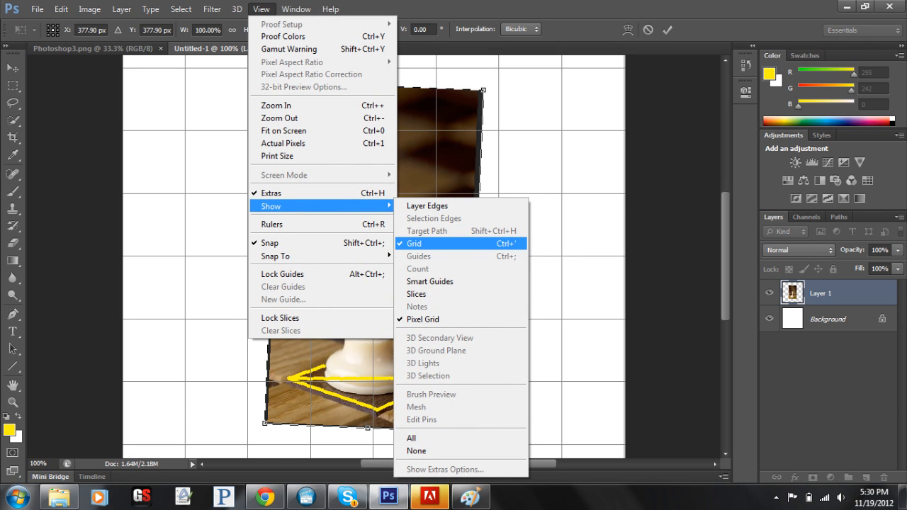
Step: Show the grid, then scale the pawn photo strip to about 40% of its width
{"action": "left_click", "coordinate": [416, 244]}
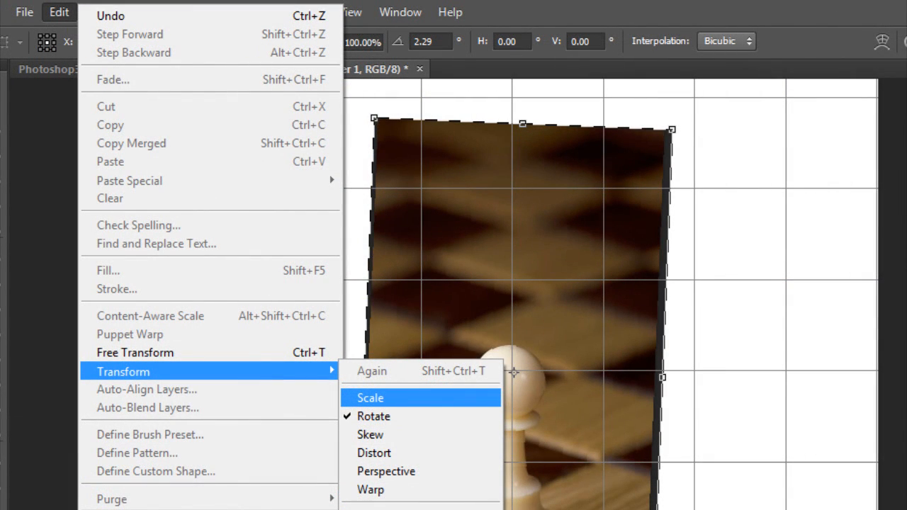
{"action": "left_click", "coordinate": [370, 397]}
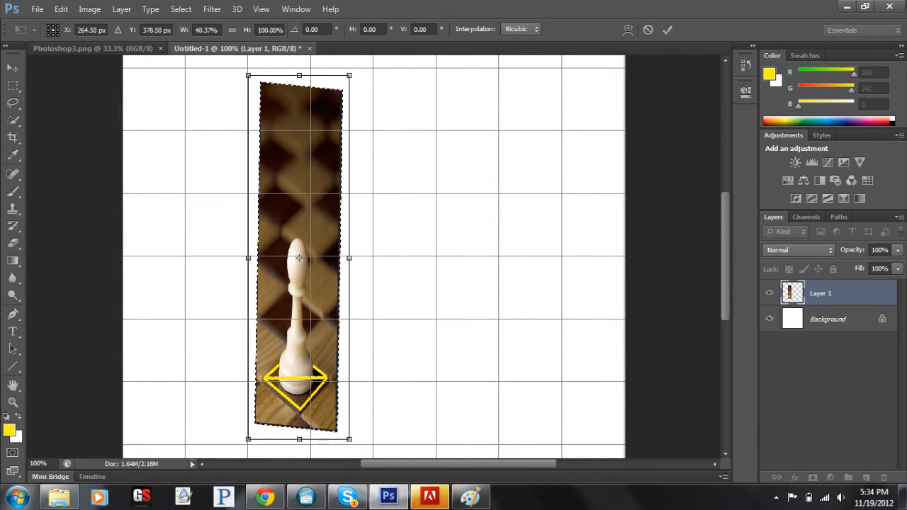